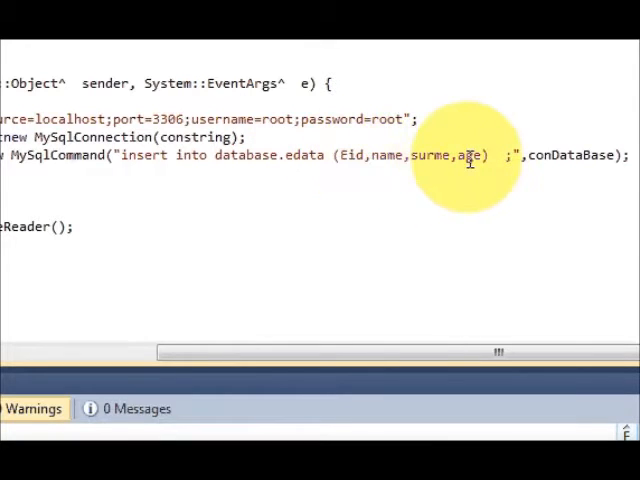
# - Add an empty values() clause right after the (Eid,name,surme,age) column list in the insert string
pyautogui.doubleClick(415, 155)
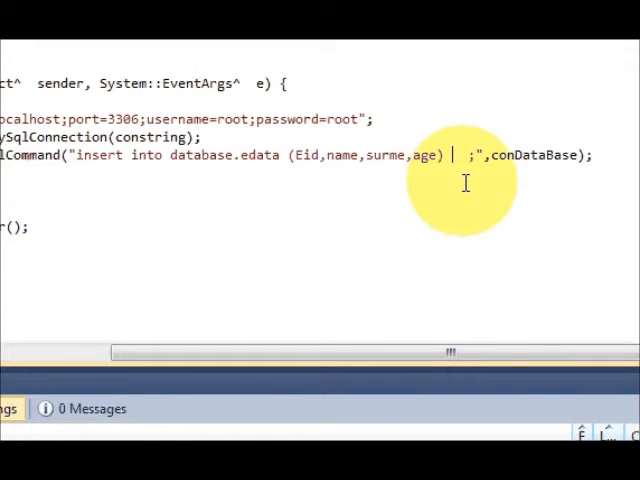
pyautogui.write('values')
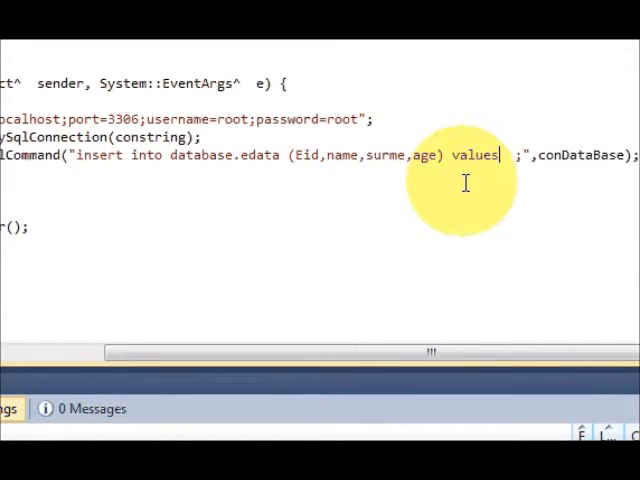
pyautogui.write('()')
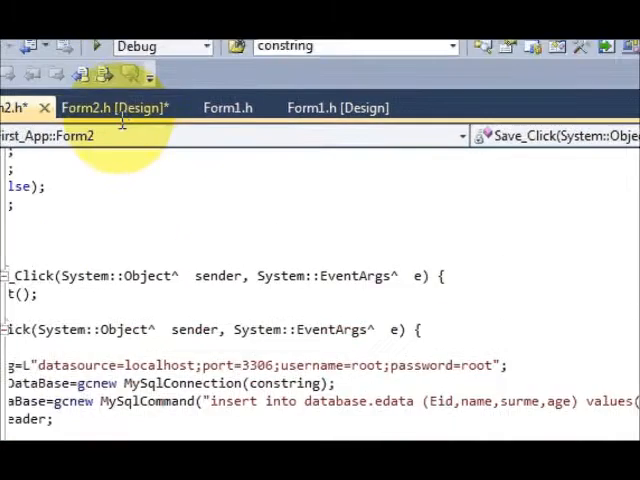
# - In the Form2.h design view, select the ID text box and its Eid_txt (Name) property
pyautogui.click(113, 107)
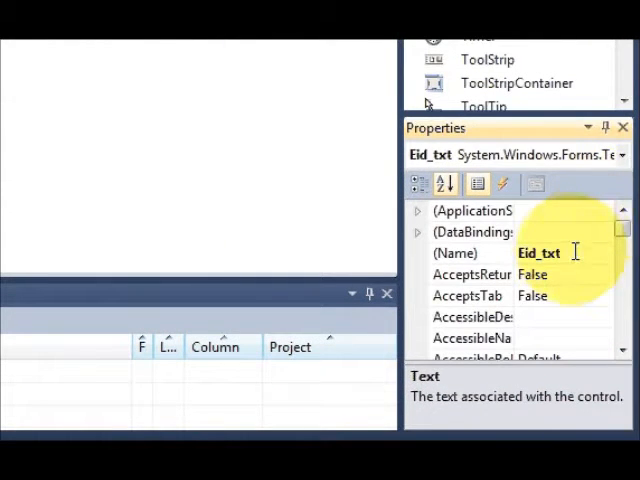
pyautogui.click(455, 252)
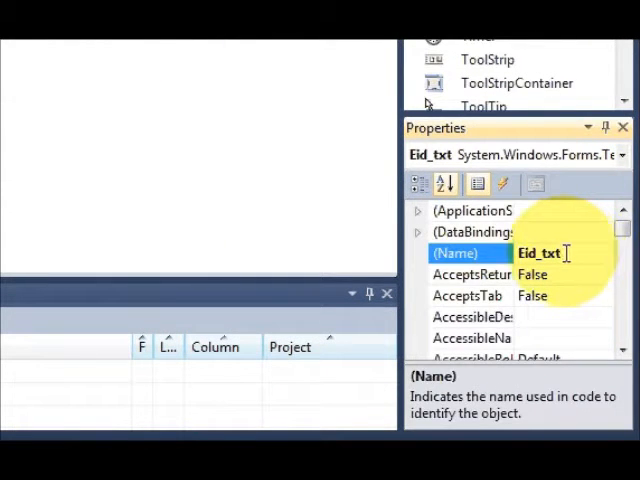
pyautogui.tripleClick(540, 252)
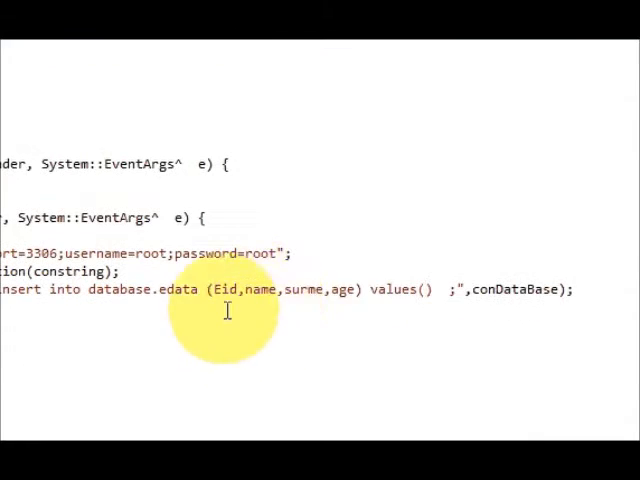
# - Fill values() with '"+This->Eid_txt->Text+"' so the ID text is concatenated into the query
pyautogui.write('Eid_txt')
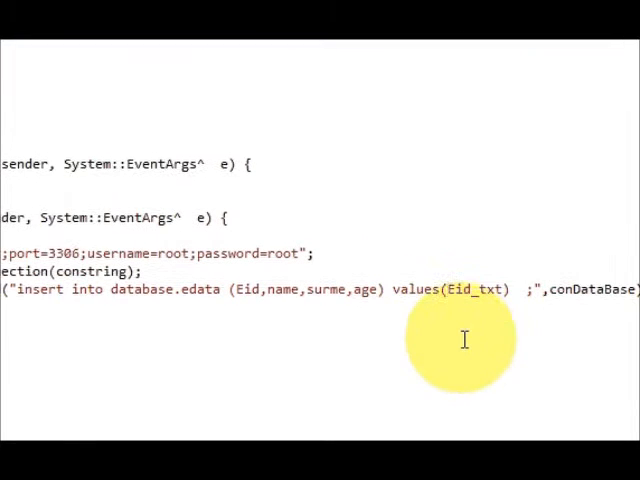
pyautogui.write('This->')
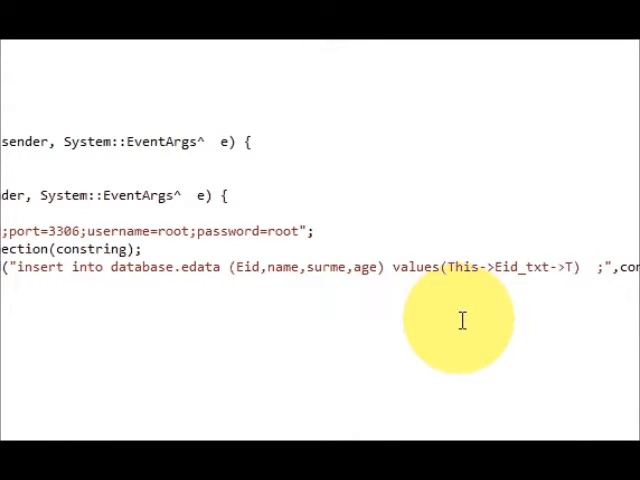
pyautogui.write('ext')
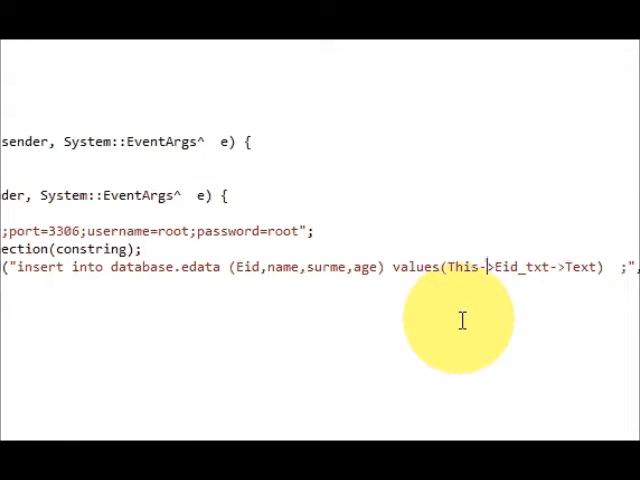
pyautogui.click(451, 267)
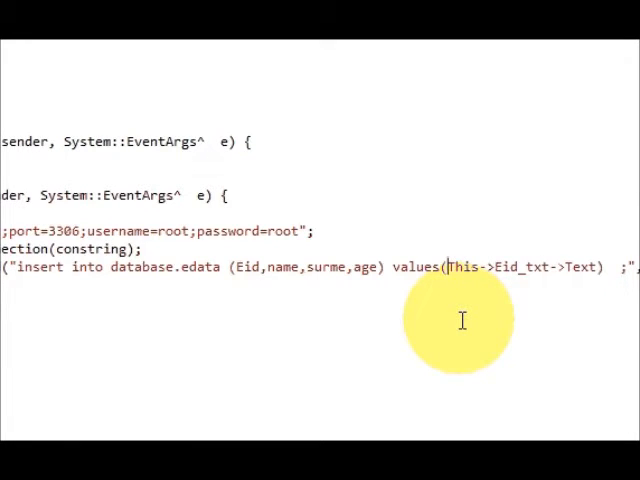
pyautogui.write("'")
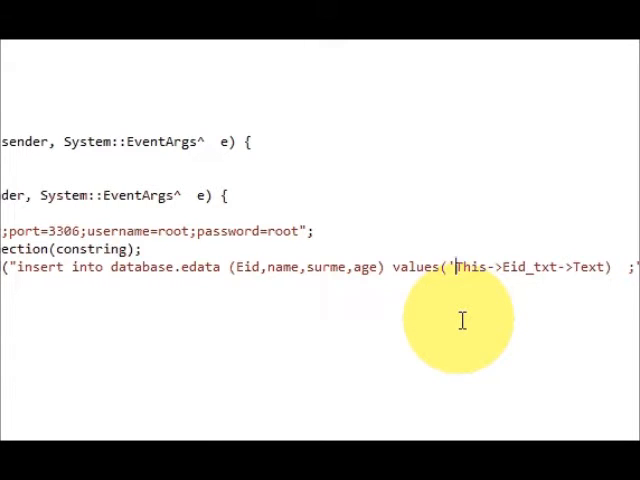
pyautogui.write('"+This->Eid_txt->Text+"')
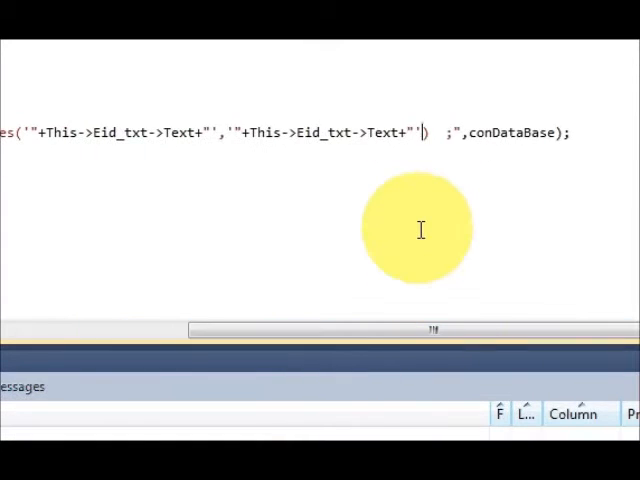
# - Append another ,'"+This->Eid_txt->Text+"' entry to the values list, giving three entries
pyautogui.write(',\'"+This->Eid_txt->Text+"\'')
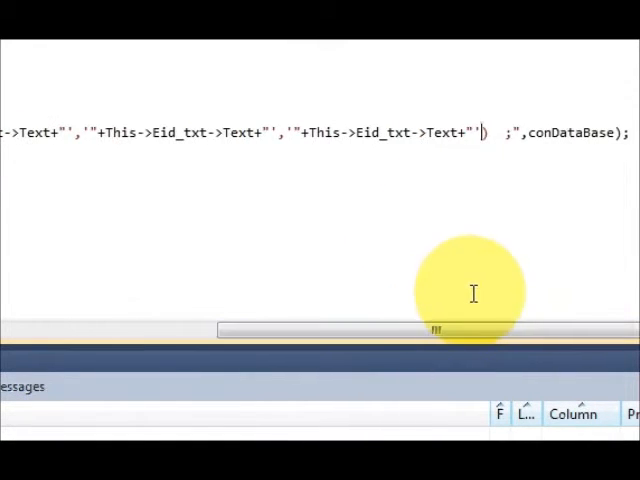
pyautogui.hscroll(3)
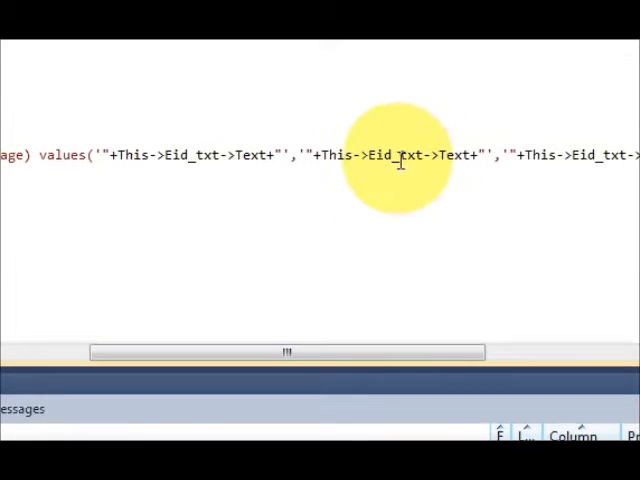
# - Replace the second and third Eid_txt references in values() with Name_txt and Surname_txt
pyautogui.doubleClick(395, 156)
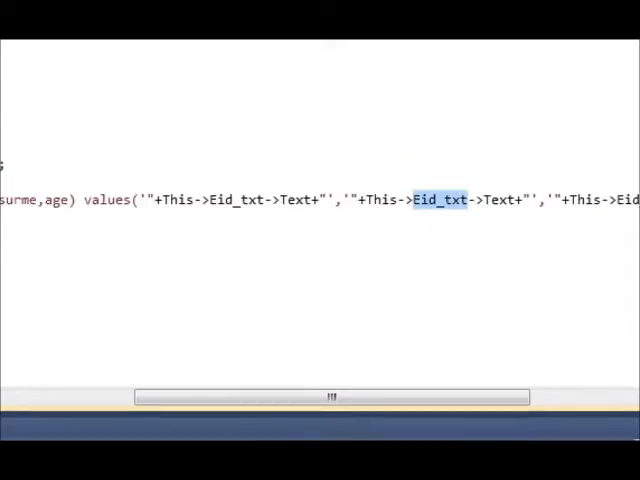
pyautogui.click(140, 107)
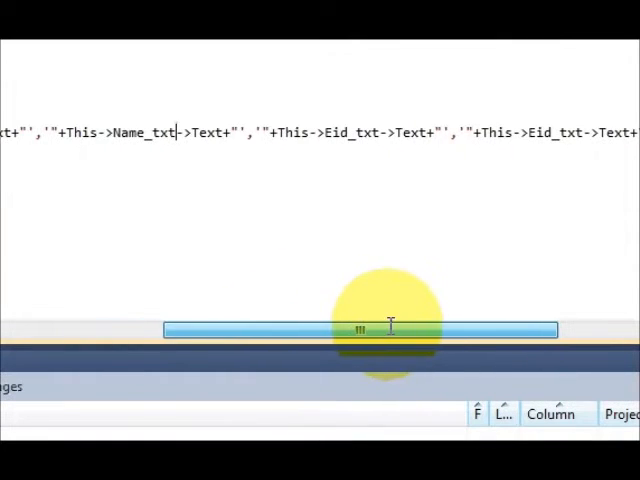
pyautogui.click(97, 85)
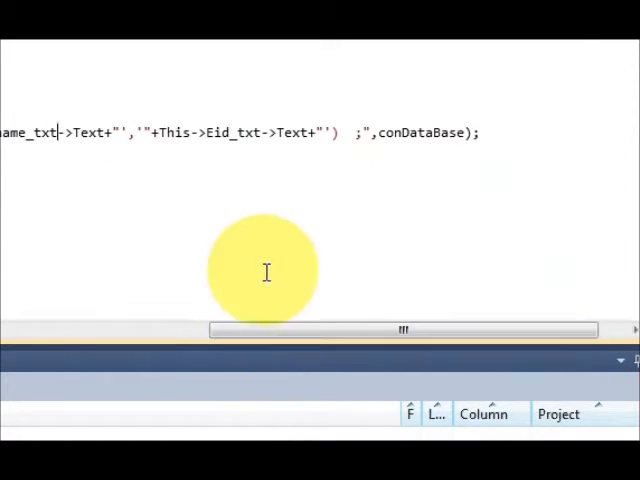
pyautogui.moveTo(404, 329); pyautogui.dragTo(205, 309)
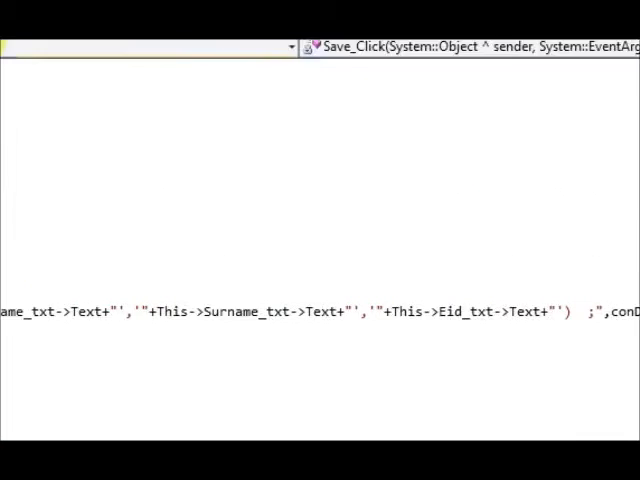
pyautogui.click(123, 85)
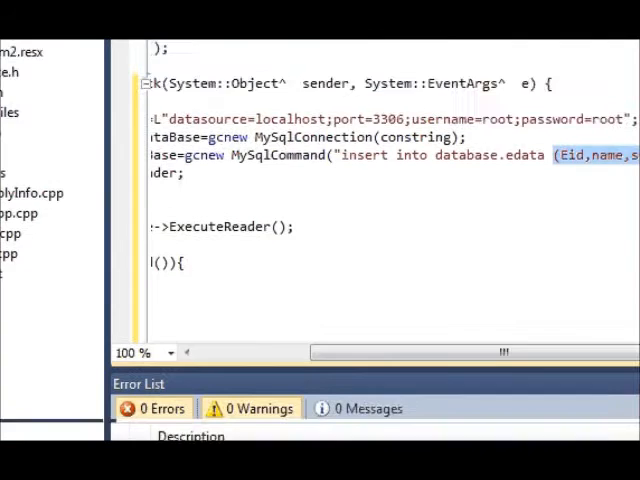
# - Take the fourth value from Age_txt and correct the misspelled surme column to surname
pyautogui.hscroll(3)
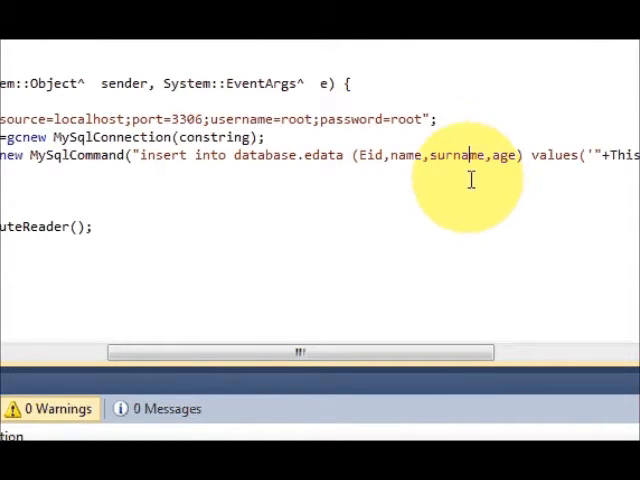
pyautogui.doubleClick(457, 155)
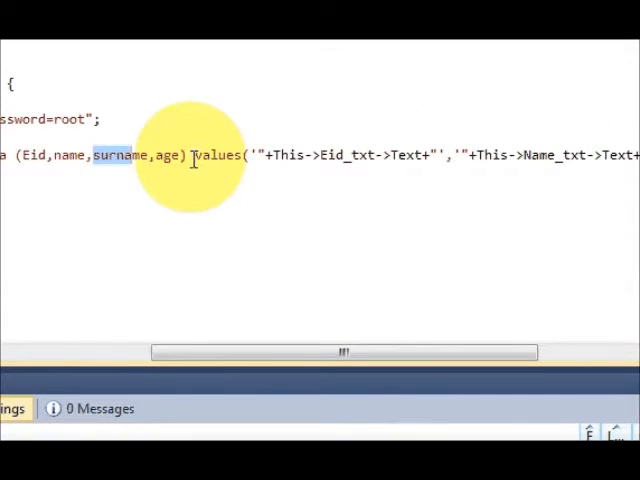
pyautogui.doubleClick(219, 156)
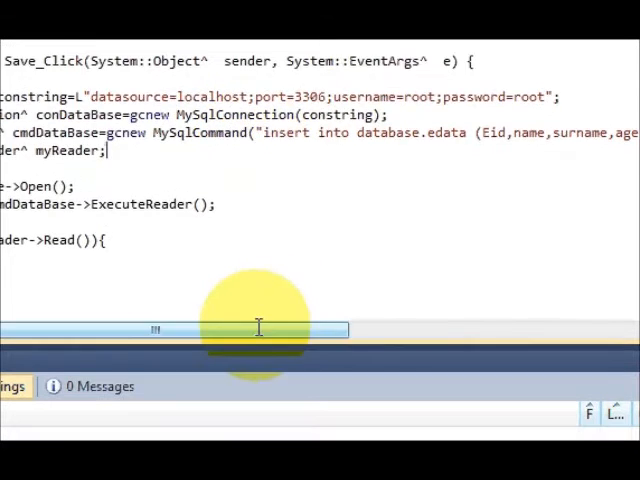
pyautogui.hscroll(3)
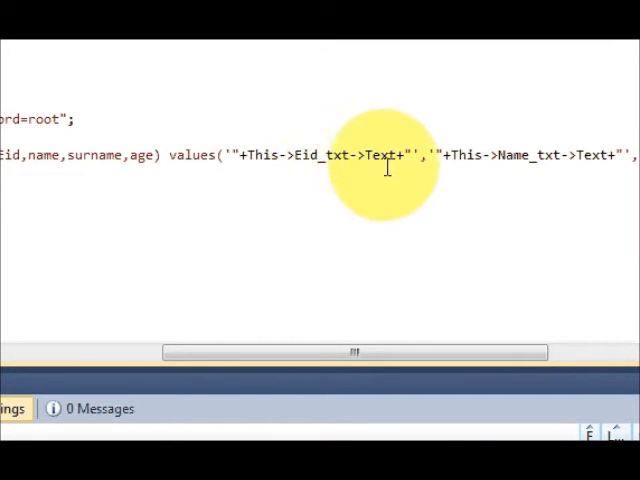
pyautogui.moveTo(325, 160)
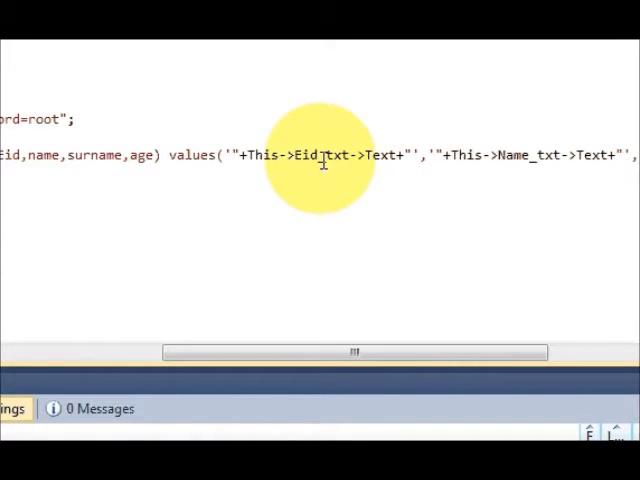
pyautogui.hscroll(3)
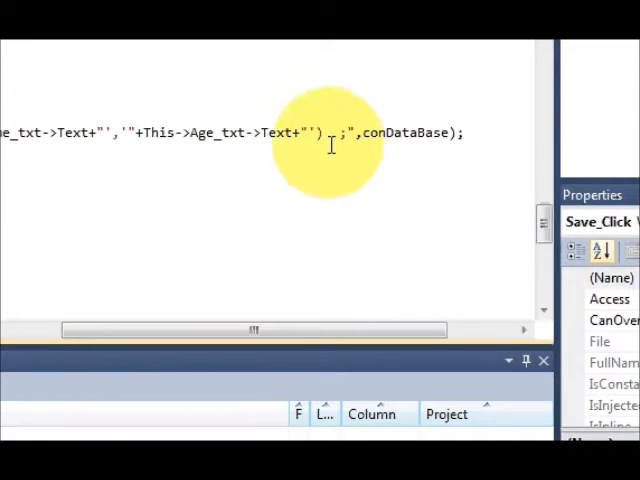
pyautogui.doubleClick(407, 156)
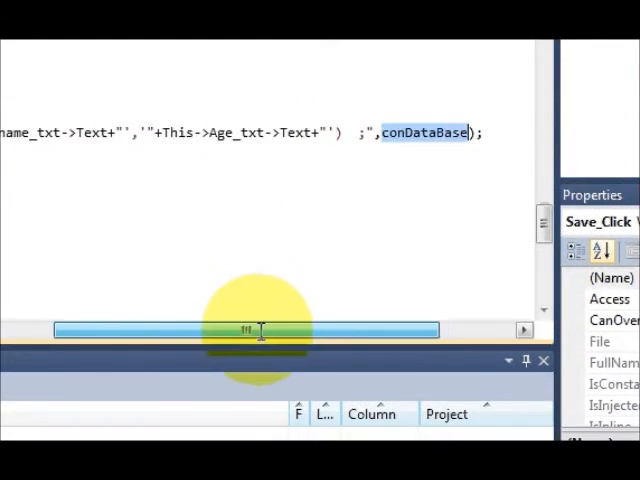
pyautogui.scroll(3)
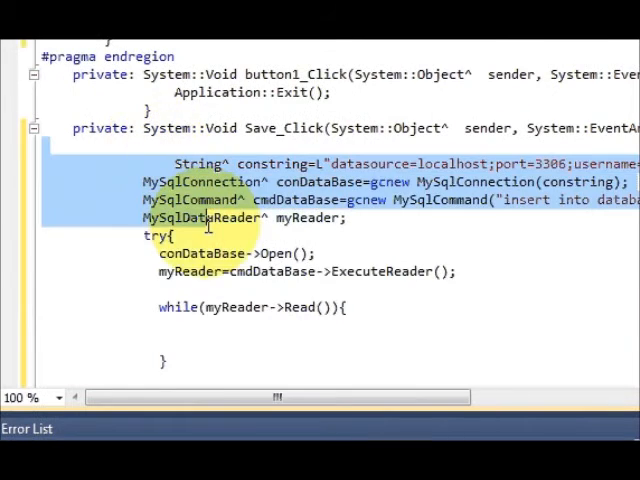
# - Start debugging and decline running the last successful build when build errors appear
pyautogui.scroll(-3)
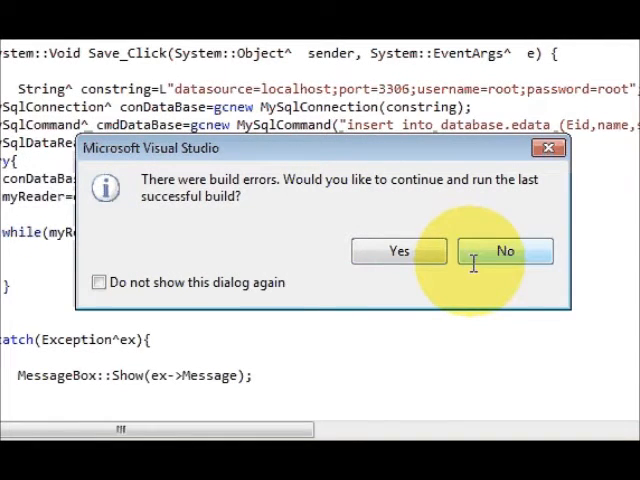
pyautogui.moveTo(465, 258)
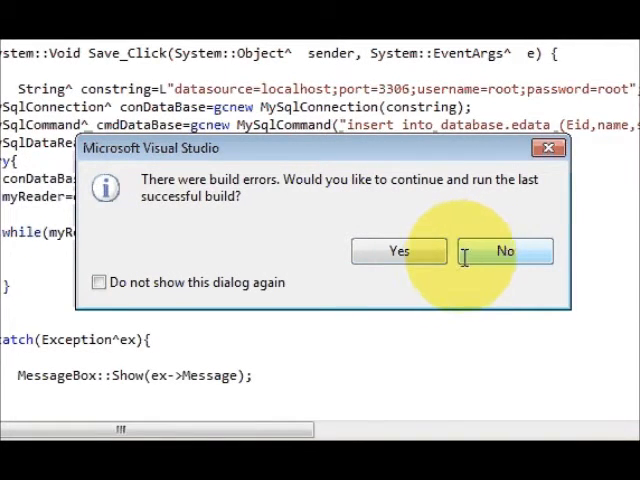
pyautogui.click(504, 250)
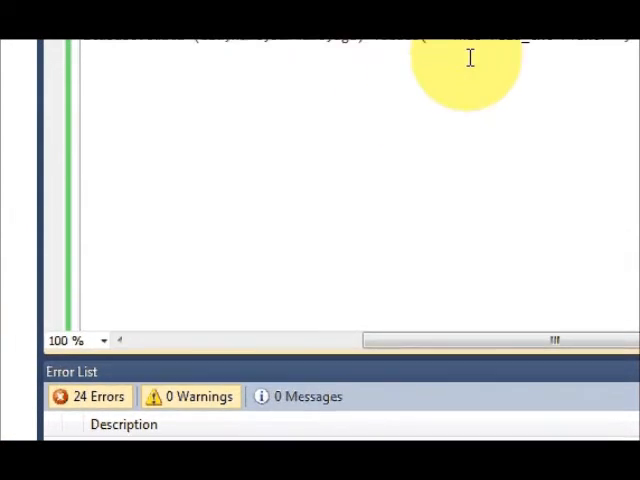
# - Change This to lowercase this in the Surname_txt and Age_txt insert values
pyautogui.scroll(-3)
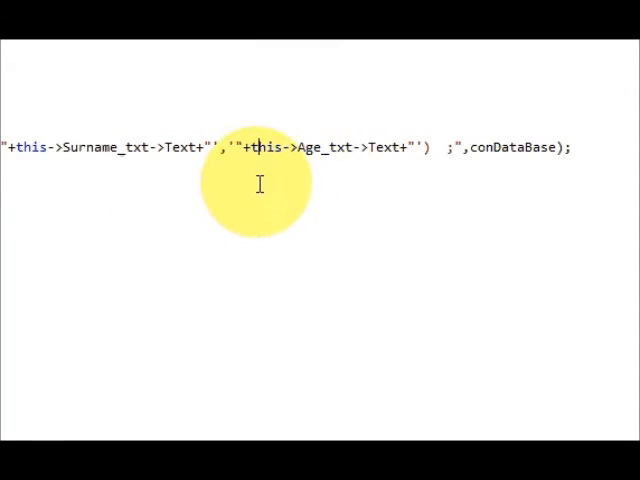
pyautogui.moveTo(184, 178)
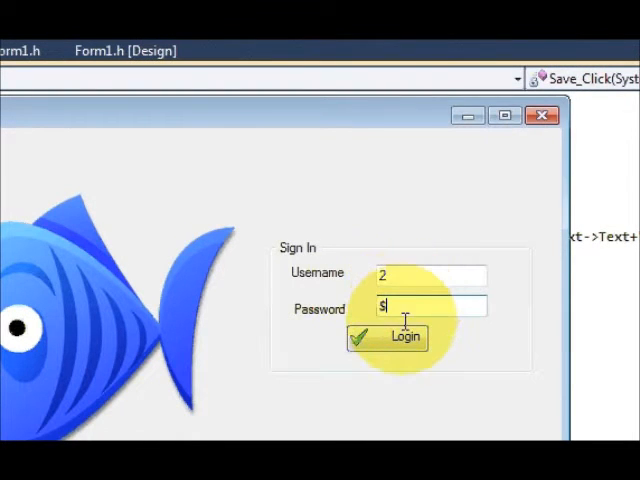
# - Log in to the rebuilt app and dismiss the 'Username and password is correct' message
pyautogui.click(405, 337)
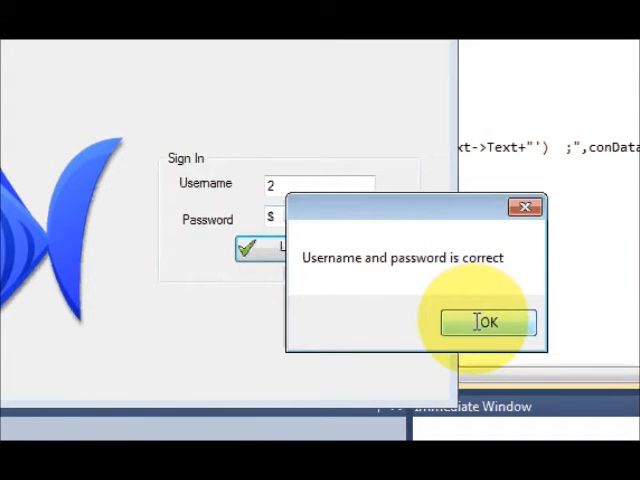
pyautogui.click(486, 322)
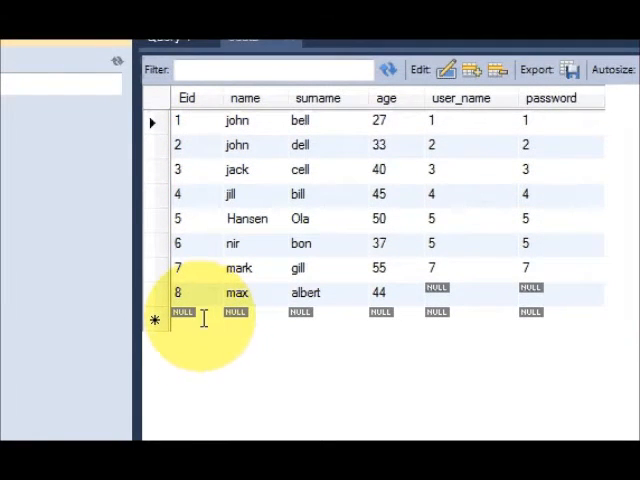
# - Check the edata grid in MySQL Workbench, noting the empty row after Eid 8
pyautogui.click(185, 311)
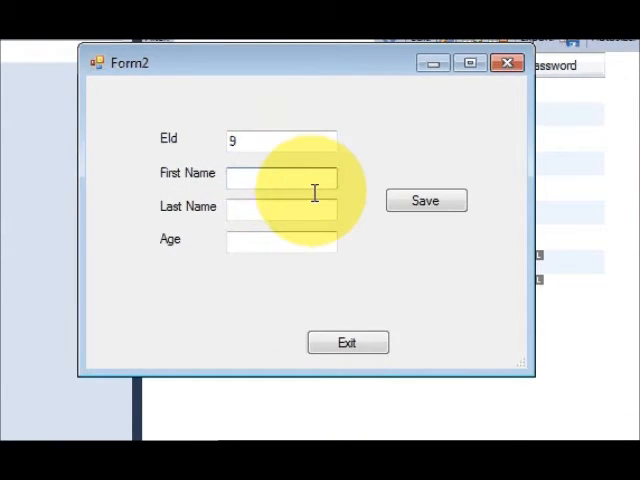
pyautogui.write('Pa')
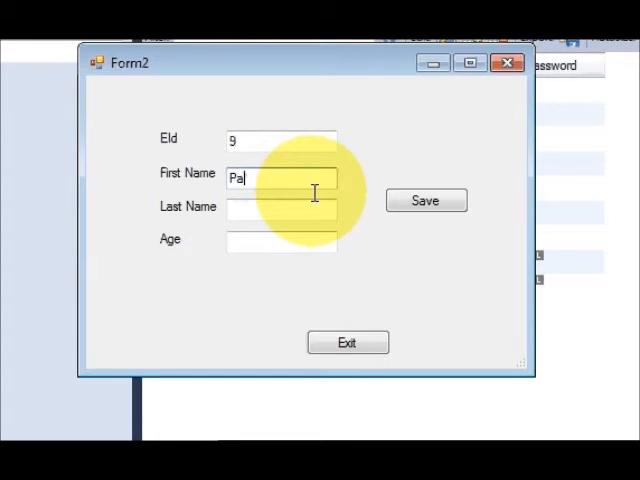
pyautogui.write('tr')
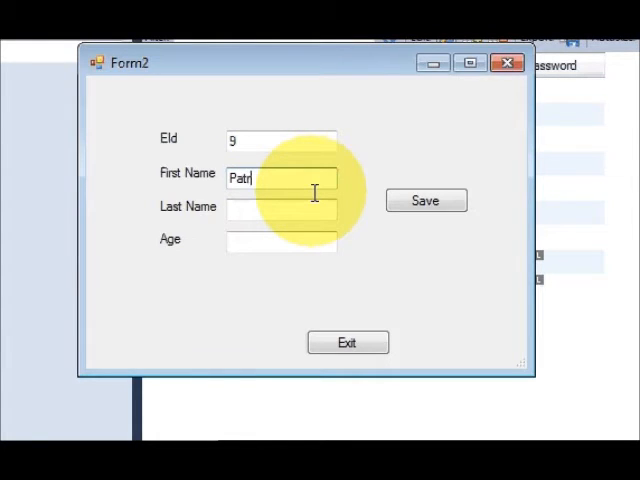
pyautogui.write('ic')
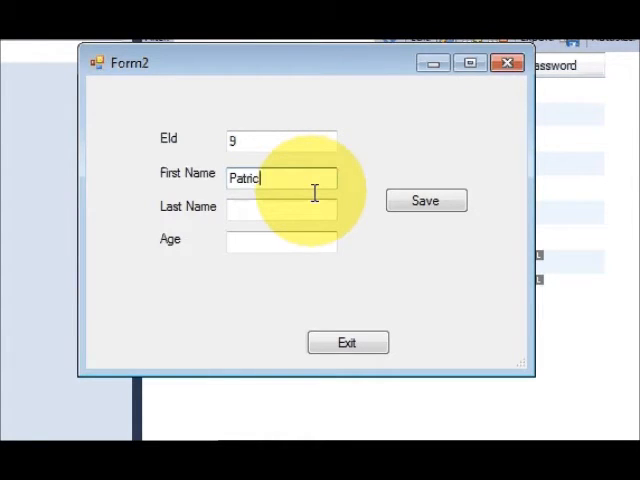
pyautogui.click(281, 208)
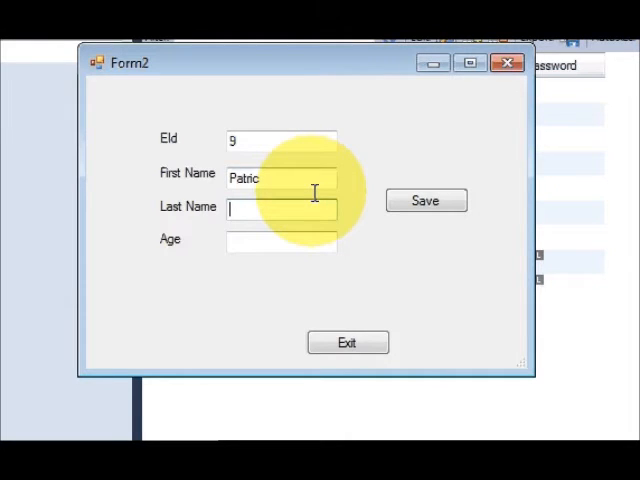
pyautogui.write('k')
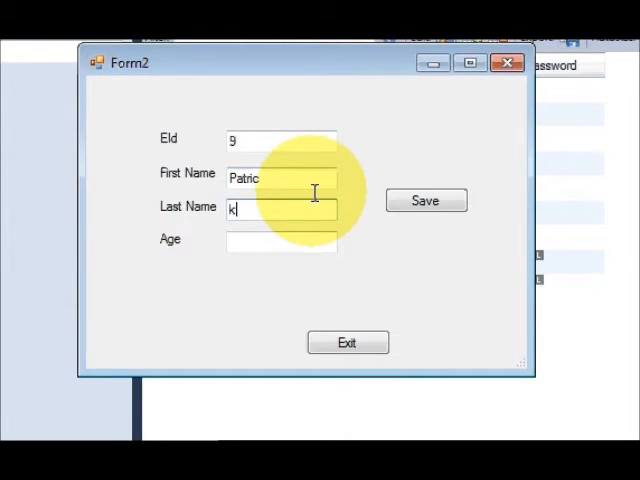
pyautogui.write('eil')
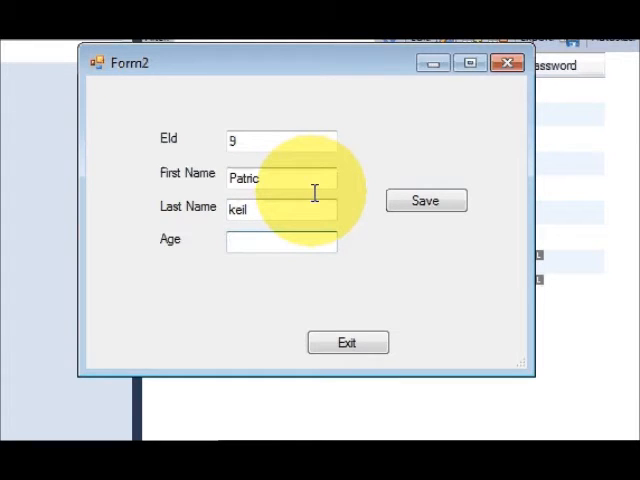
pyautogui.write('43')
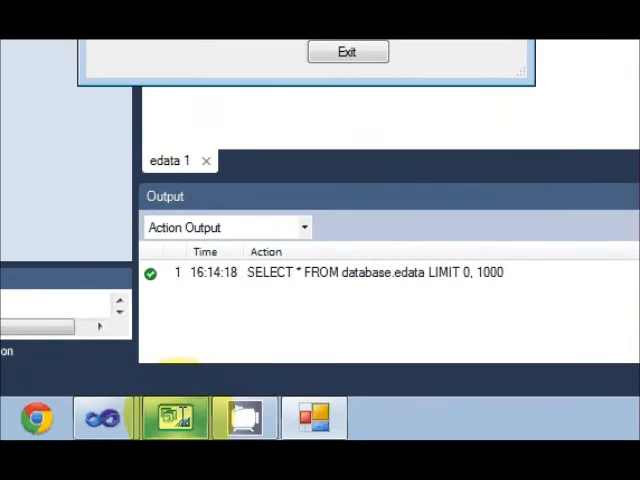
# - Switch to MySQL Workbench and refresh the edata result grid from the database
pyautogui.click(347, 51)
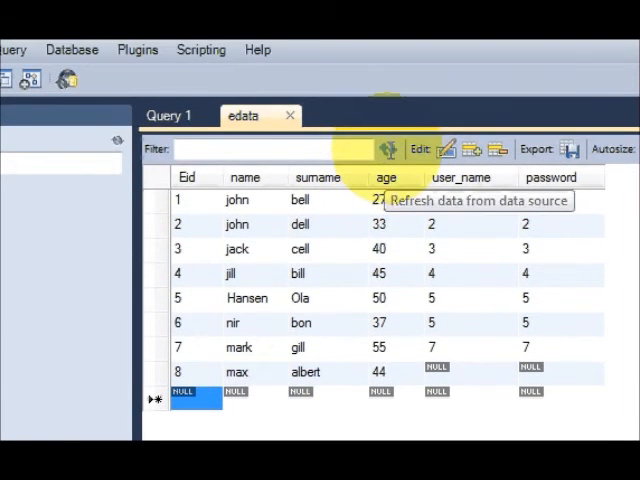
pyautogui.click(389, 148)
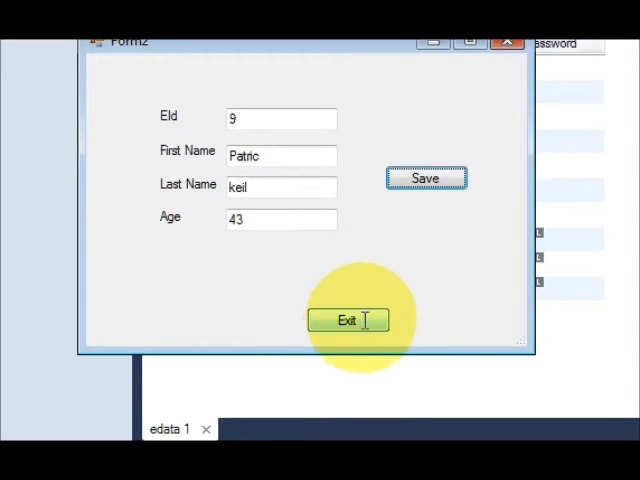
pyautogui.click(348, 320)
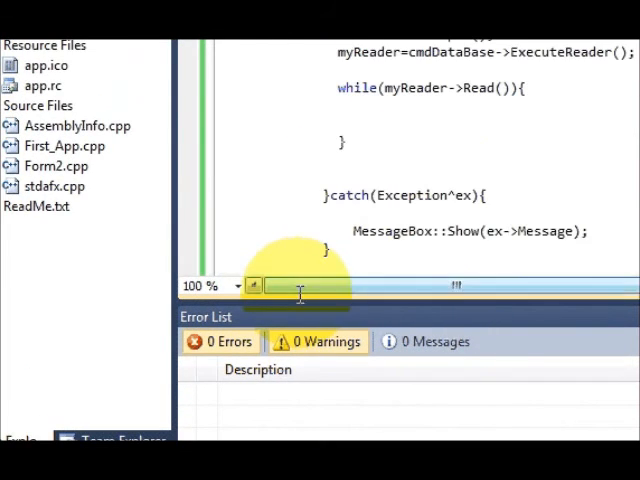
pyautogui.scroll(3)
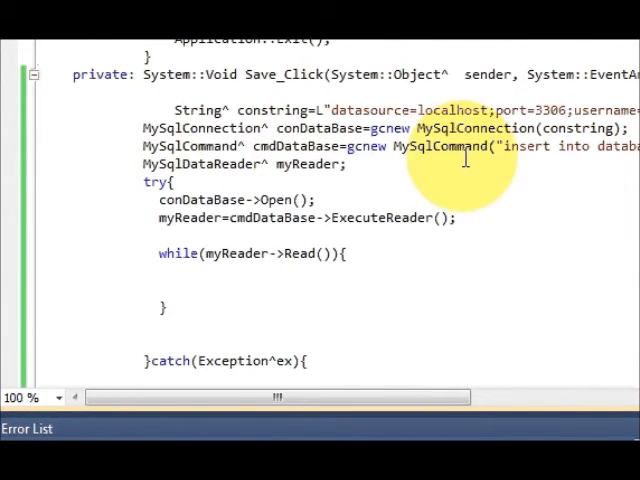
pyautogui.scroll(-3)
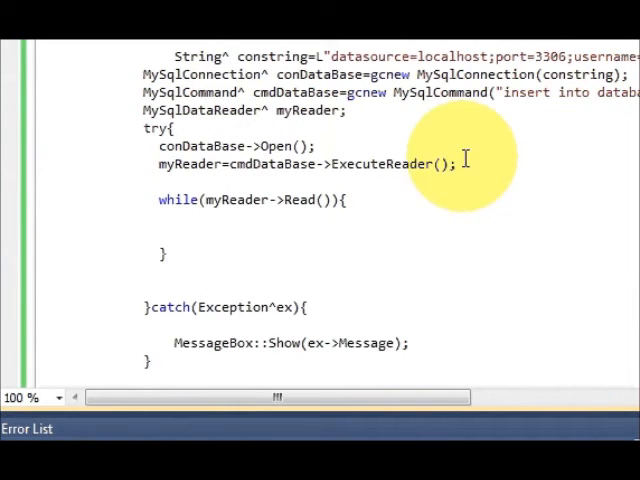
pyautogui.scroll(3)
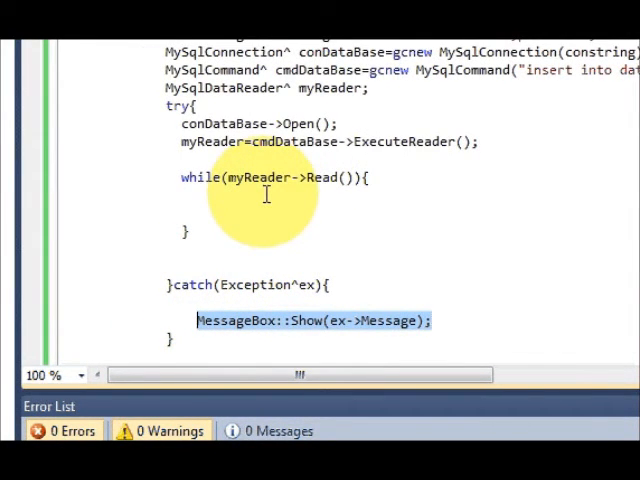
# - Add MessageBox::Show("Saved"); after the ExecuteReader call in the Save_Click try block
pyautogui.click(200, 195)
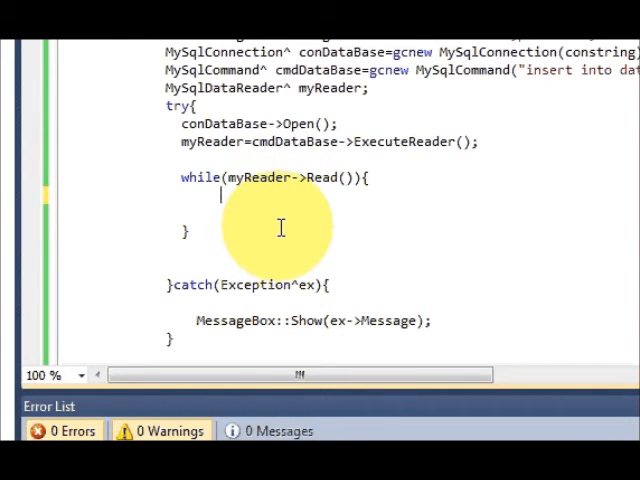
pyautogui.write('MessageBox::Show(ex->Message);')
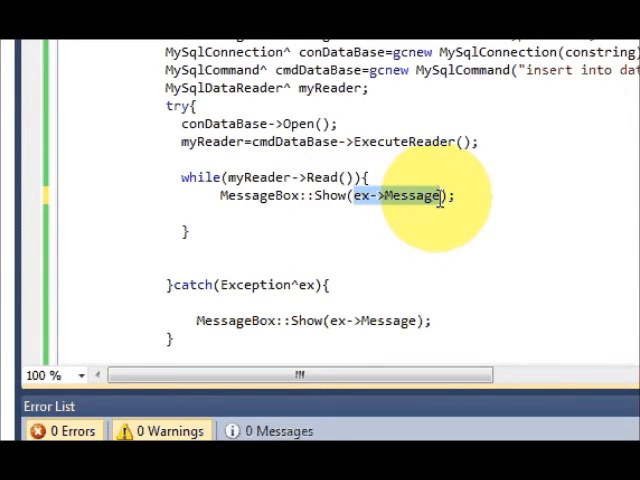
pyautogui.write('""')
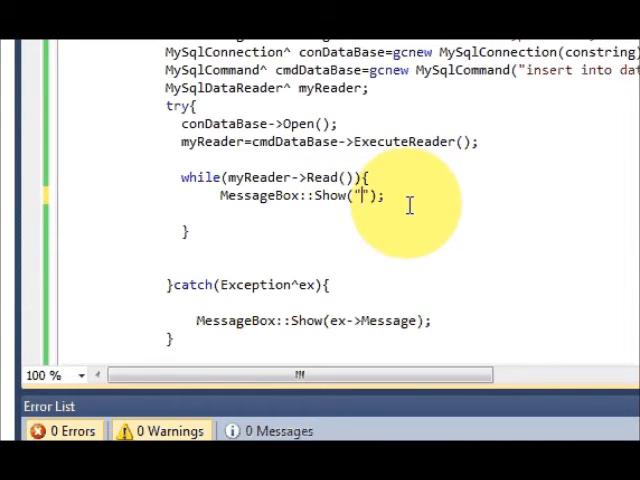
pyautogui.write('Saves')
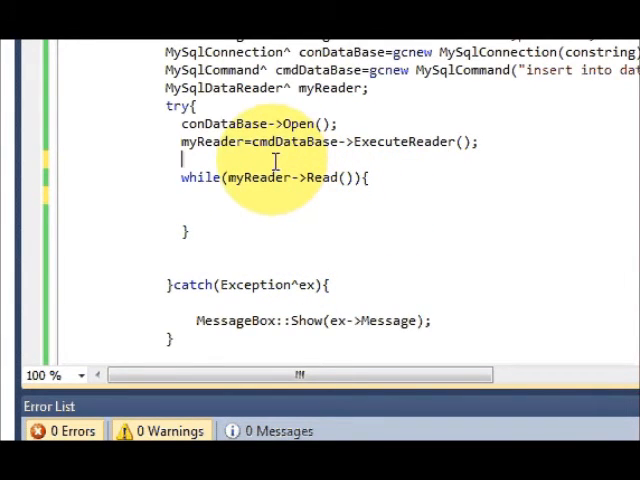
pyautogui.write('MessageBox::Show("Saved");')
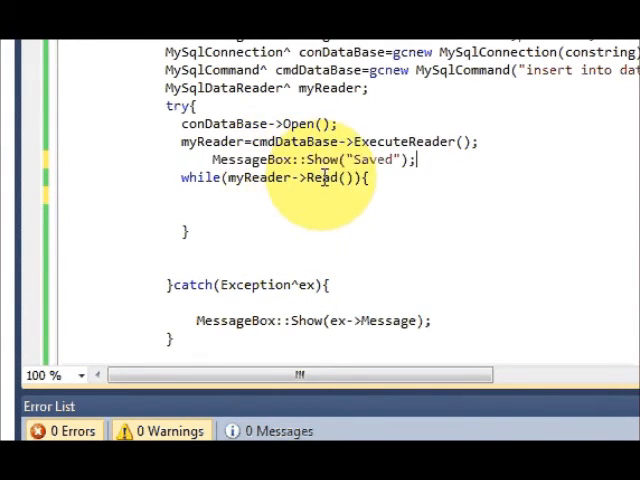
pyautogui.scroll(3)
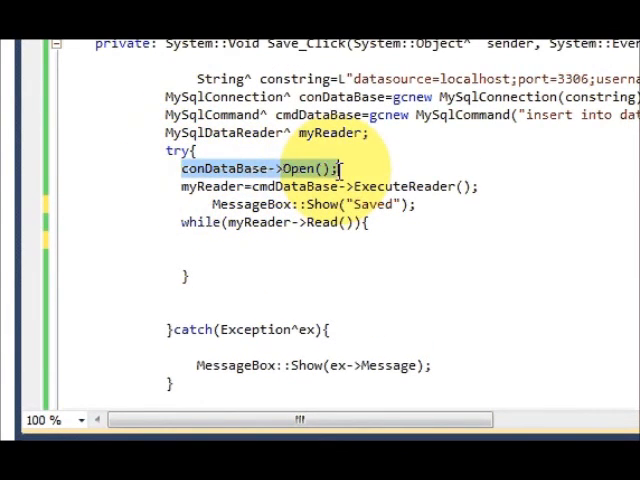
pyautogui.moveTo(355, 187)
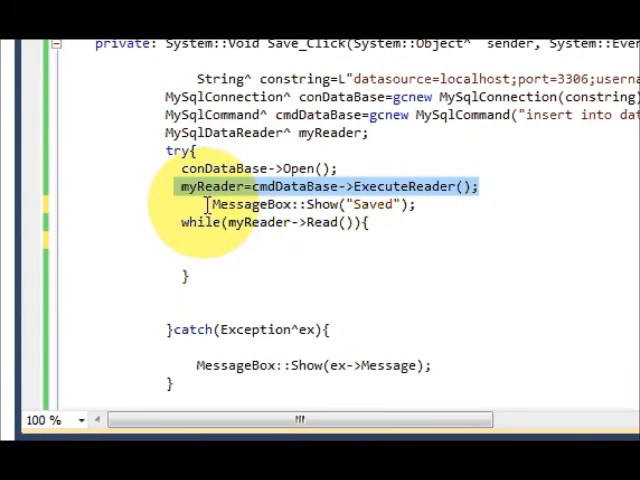
pyautogui.click(310, 204)
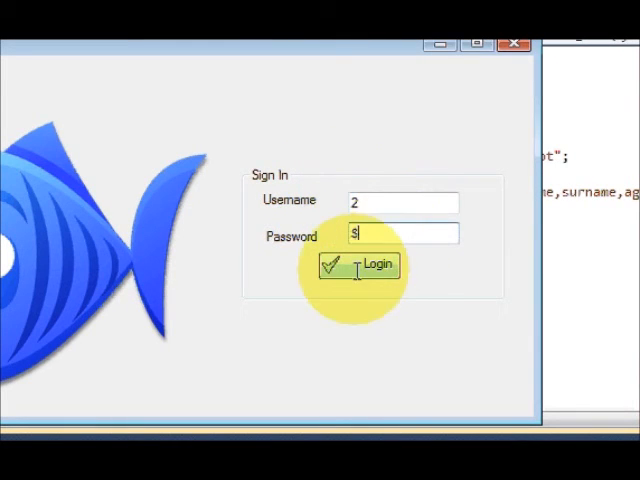
# - Log in, enter Eid 10, Max Muller, age 56, save, and dismiss the Saved message
pyautogui.click(377, 264)
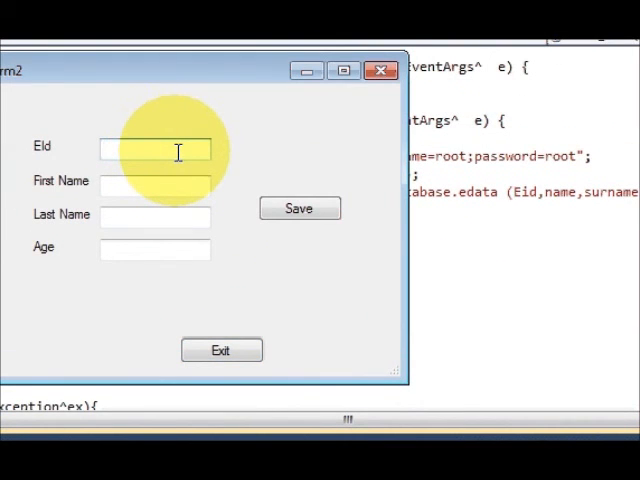
pyautogui.write('10')
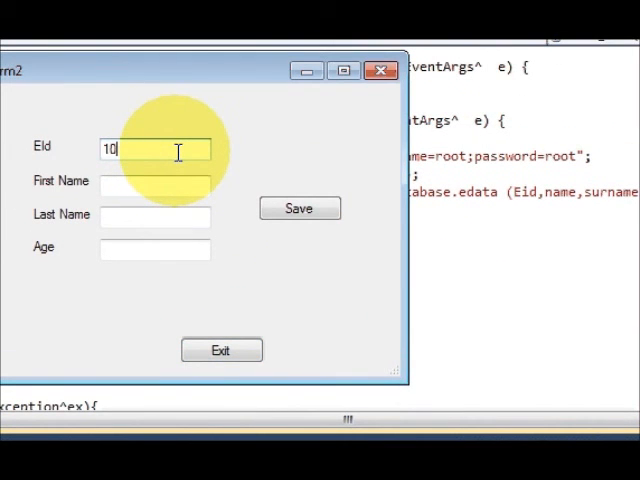
pyautogui.write('M')
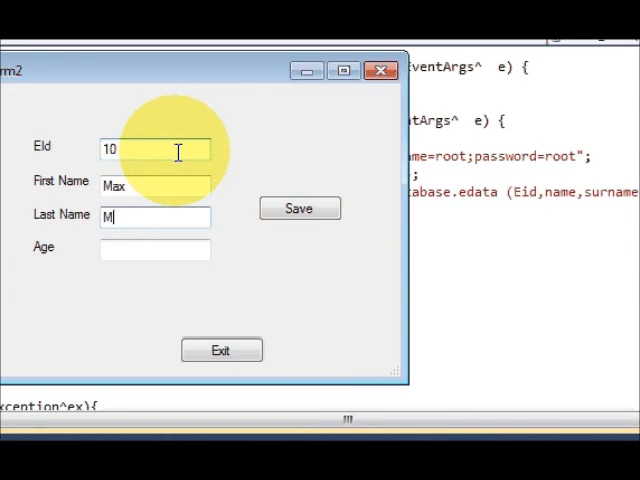
pyautogui.write('uller')
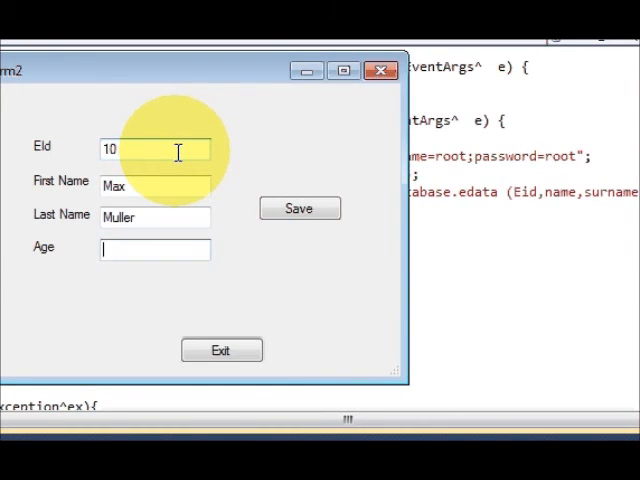
pyautogui.write('56')
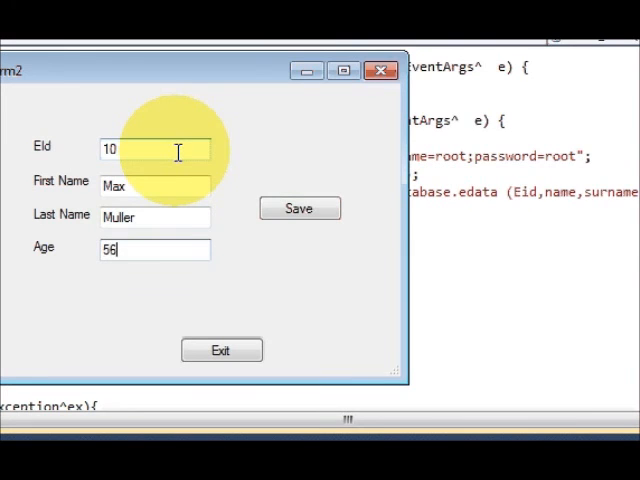
pyautogui.moveTo(299, 208)
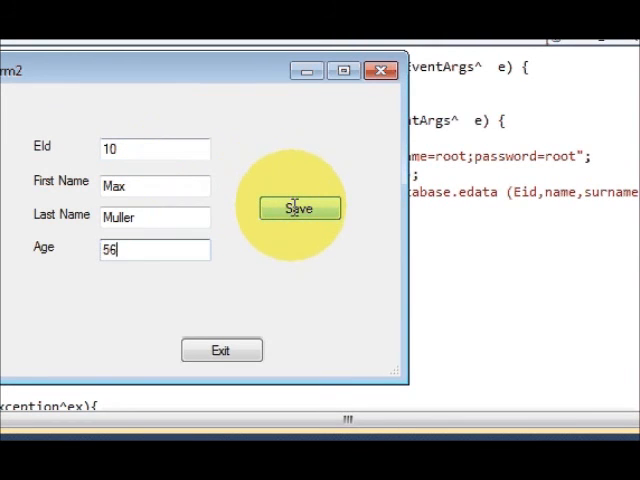
pyautogui.click(300, 208)
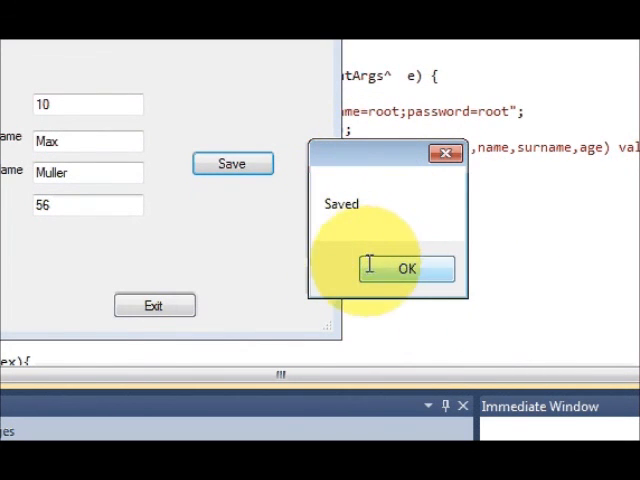
pyautogui.click(404, 269)
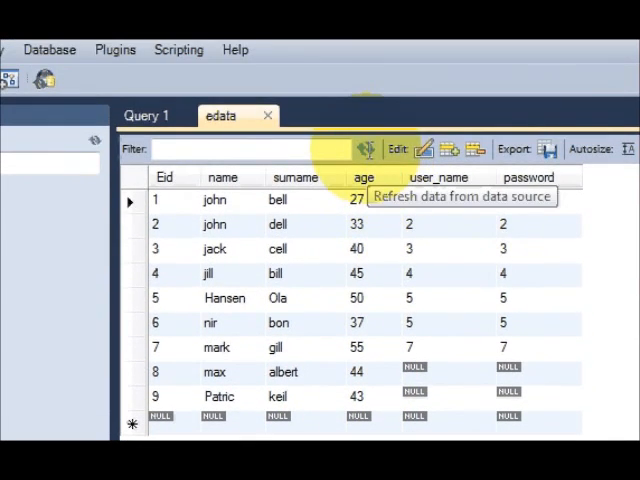
# - Refresh the edata grid and scroll down to the new Max Muller, age 56 row
pyautogui.click(366, 148)
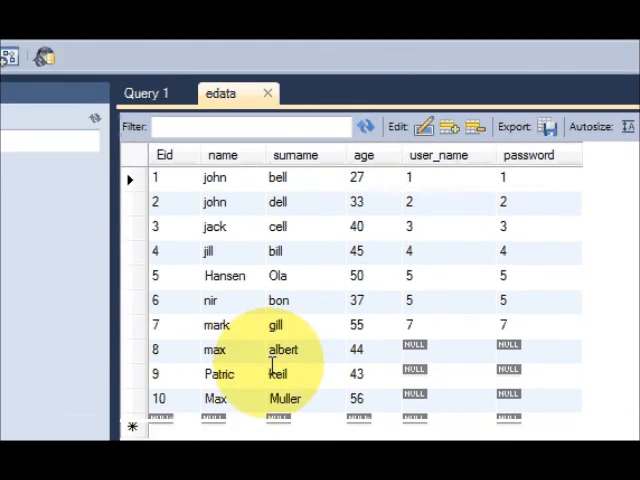
pyautogui.scroll(-3)
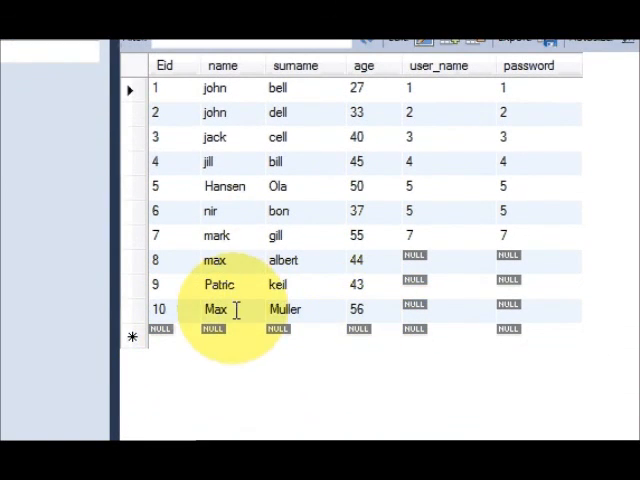